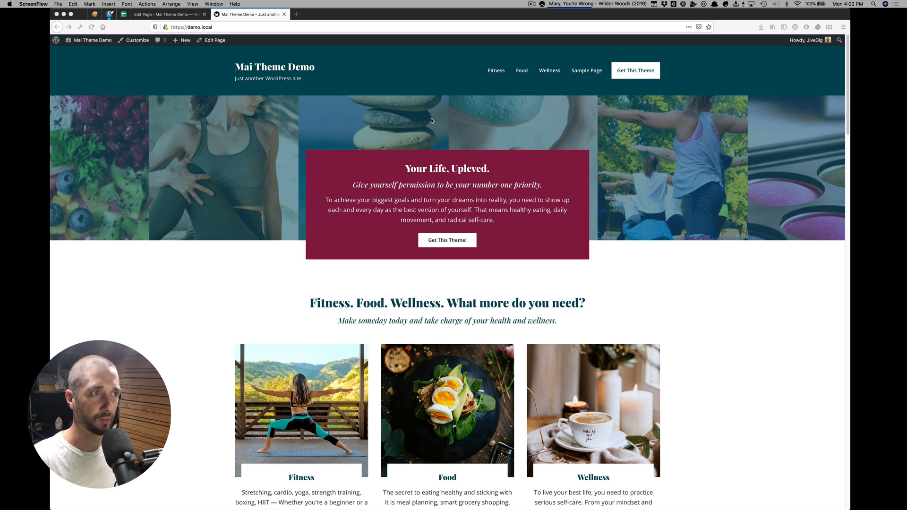
Open the Edit Page view of the Inspire homepage and scroll to the hero cover block
{"action": "left_click", "coordinate": [169, 14]}
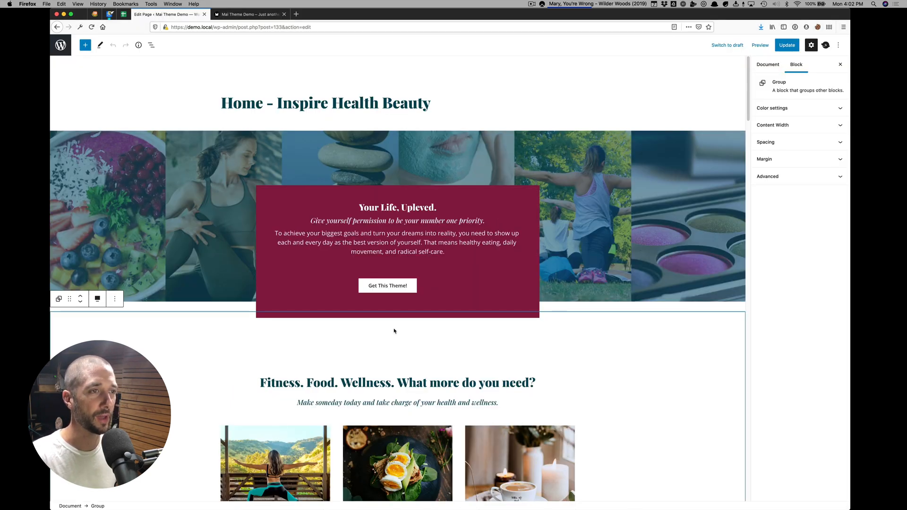
{"action": "mouse_move", "coordinate": [729, 202]}
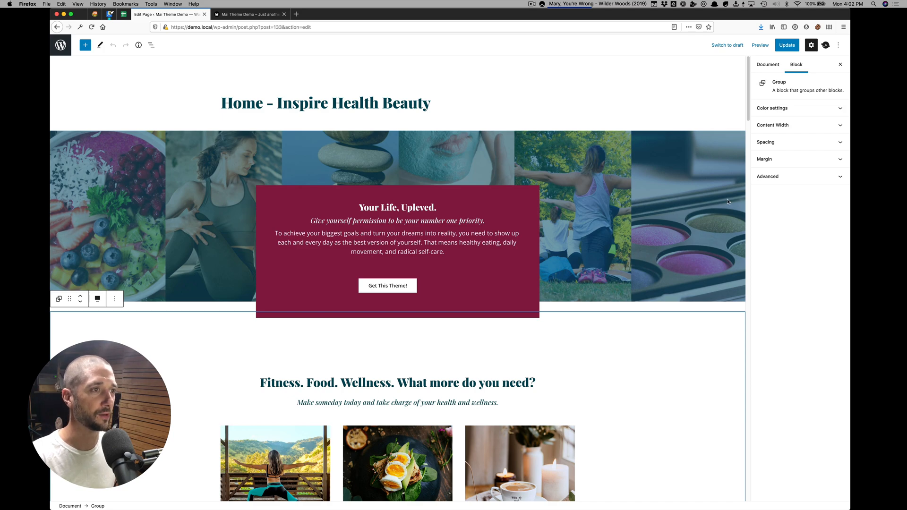
{"action": "scroll", "scroll_direction": "down", "scroll_amount": 3}
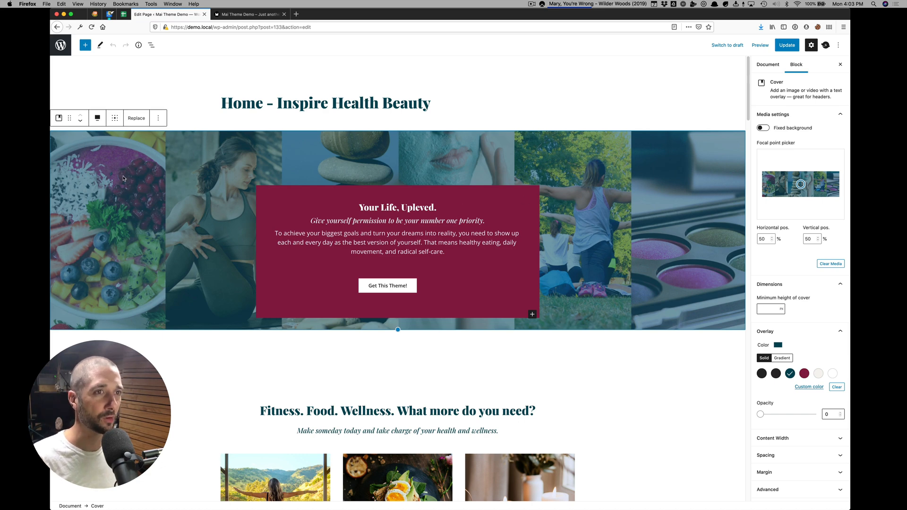
Scroll through the page and the hero cover block's sidebar to reach its Spacing panel
{"action": "scroll", "scroll_direction": "down", "scroll_amount": 3}
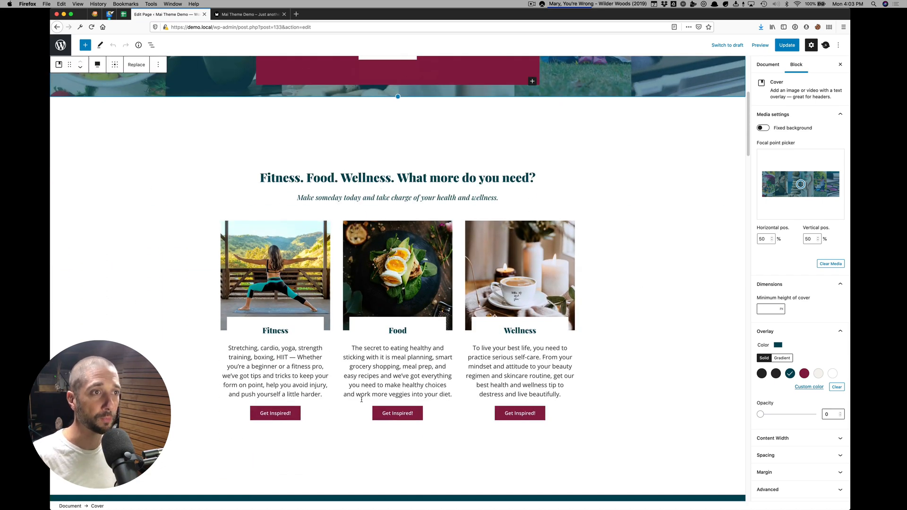
{"action": "scroll", "scroll_direction": "down", "scroll_amount": 3}
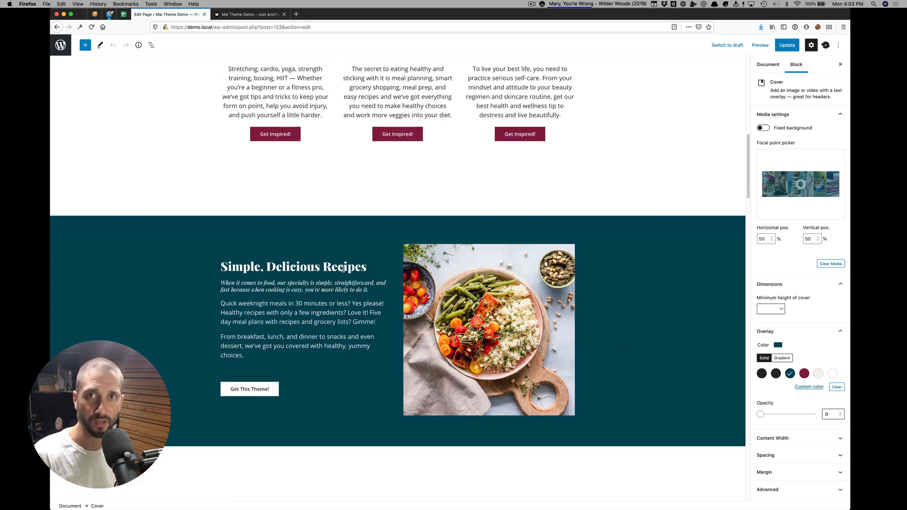
{"action": "scroll", "scroll_direction": "up", "scroll_amount": 3}
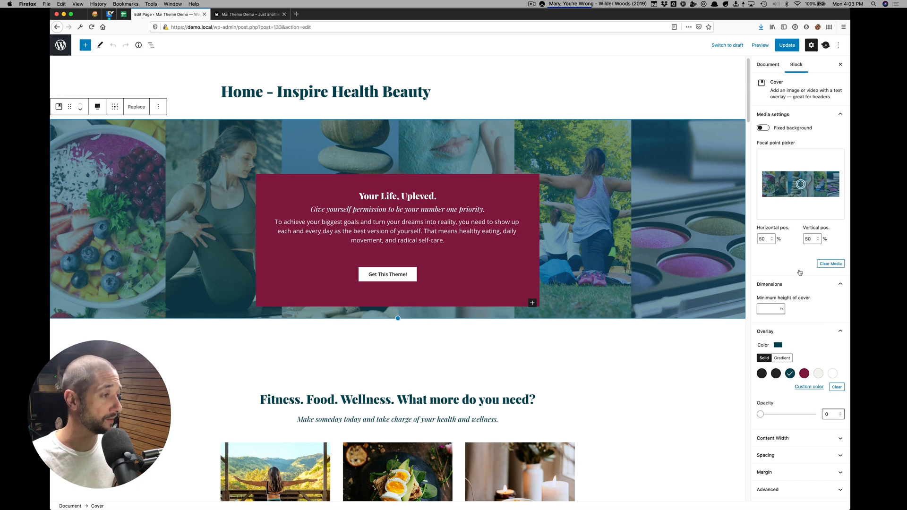
{"action": "scroll", "scroll_direction": "down", "scroll_amount": 3}
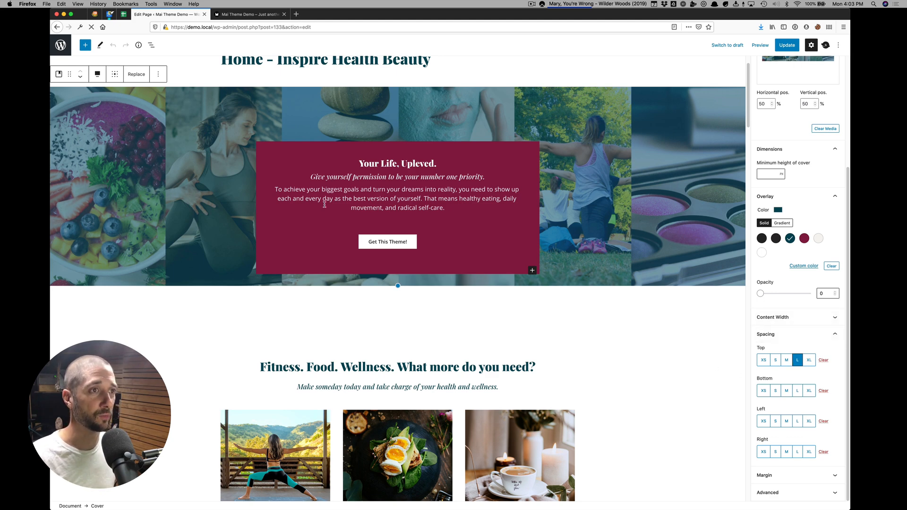
{"action": "mouse_move", "coordinate": [328, 246]}
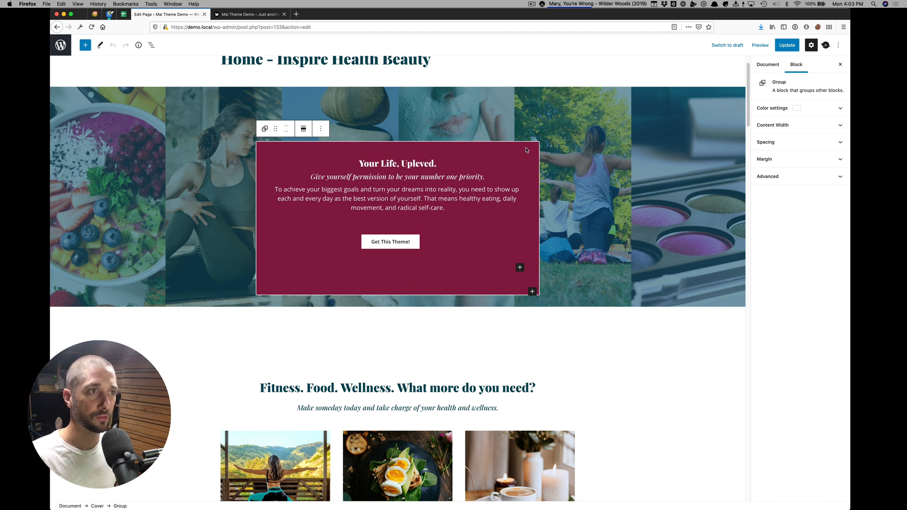
Reveal the inner group's small spacing and its Bottom L Overlap margin settings
{"action": "left_click", "coordinate": [764, 142]}
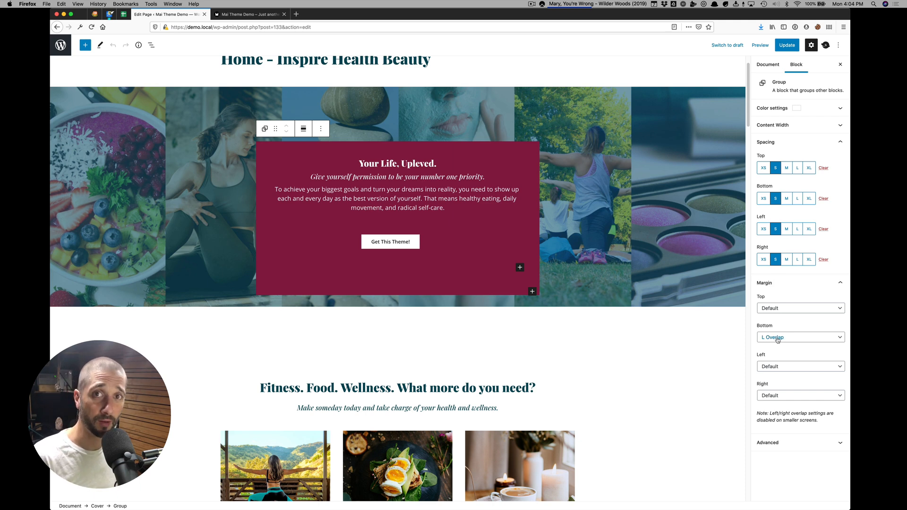
{"action": "left_click", "coordinate": [249, 14]}
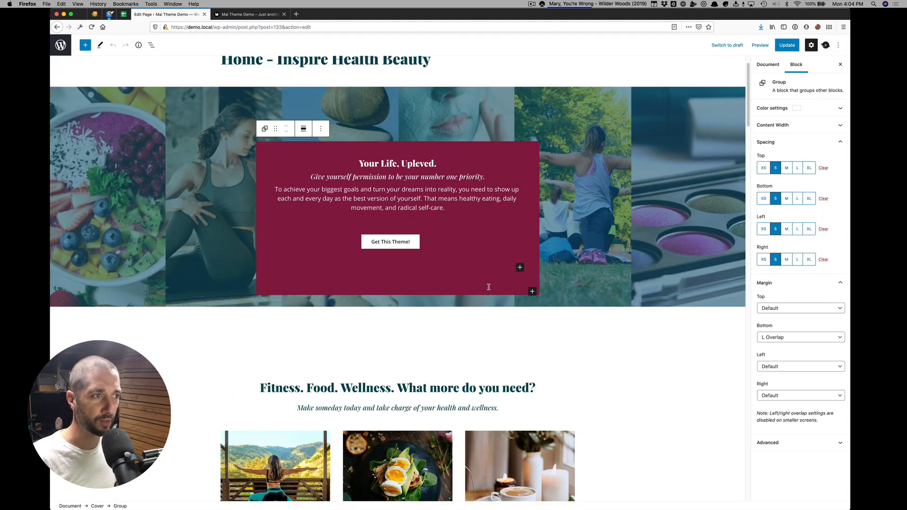
{"action": "mouse_move", "coordinate": [531, 291]}
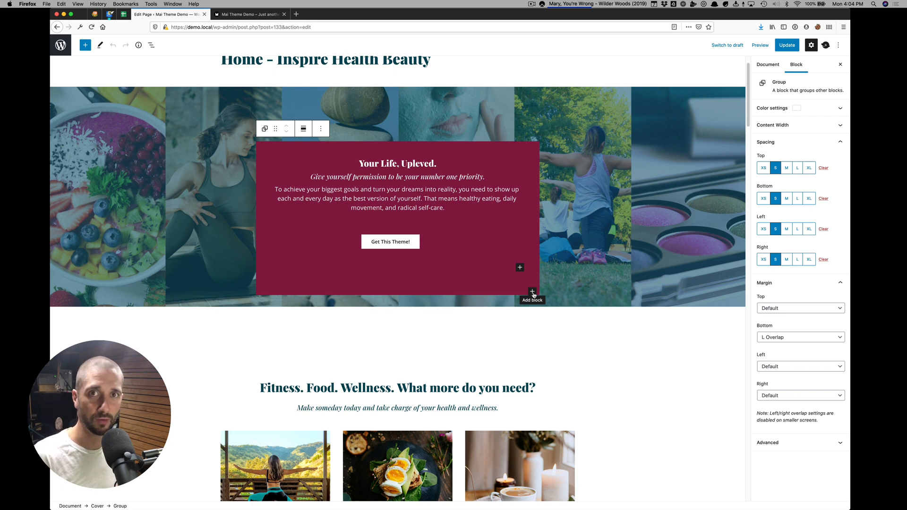
{"action": "mouse_move", "coordinate": [529, 283]}
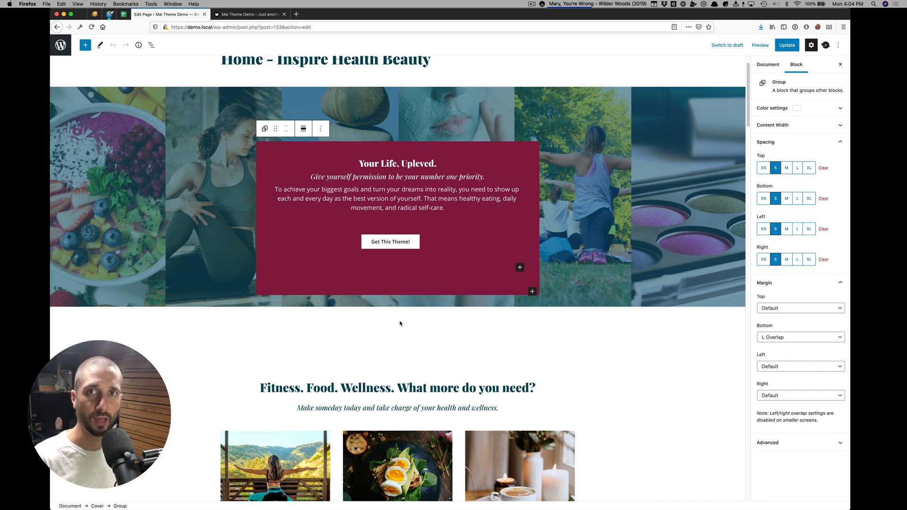
{"action": "scroll", "scroll_direction": "down", "scroll_amount": 3}
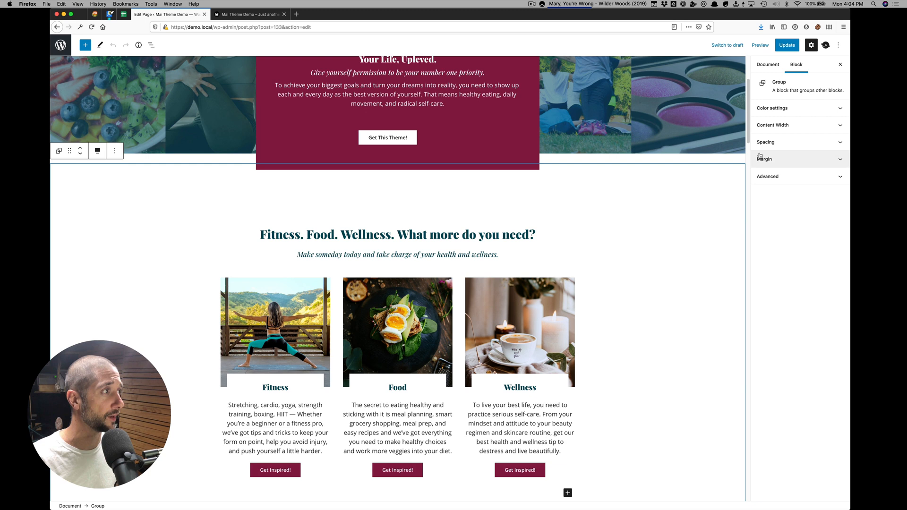
Try L and M max widths on the Fitness. Food. Wellness. group, then clear it to full width
{"action": "left_click", "coordinate": [766, 142]}
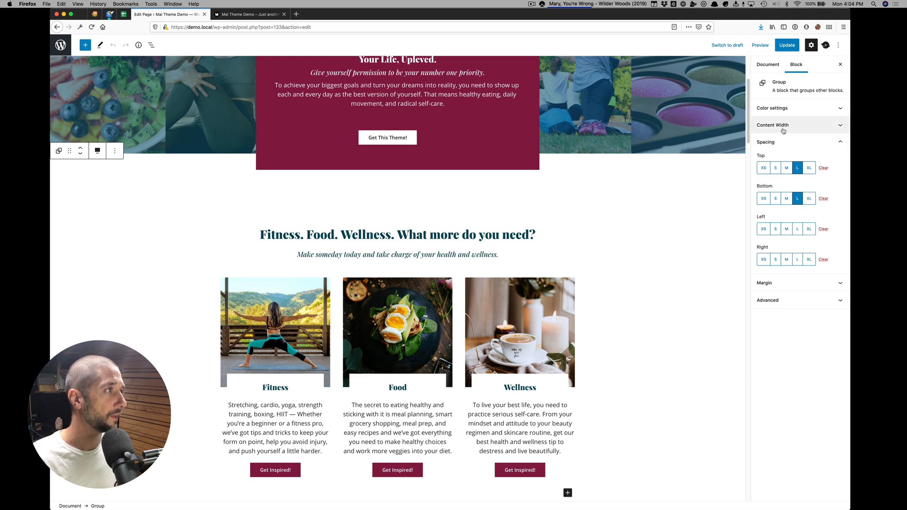
{"action": "left_click", "coordinate": [772, 125]}
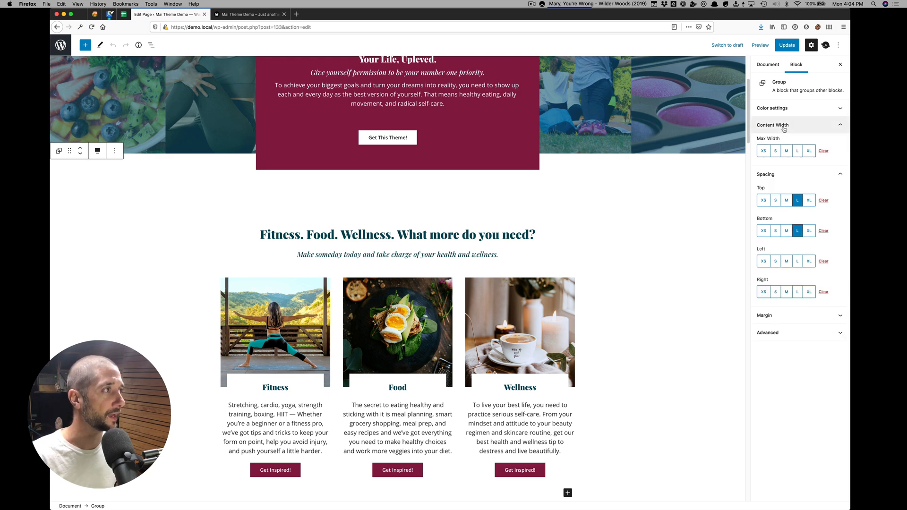
{"action": "scroll", "scroll_direction": "down", "scroll_amount": 3}
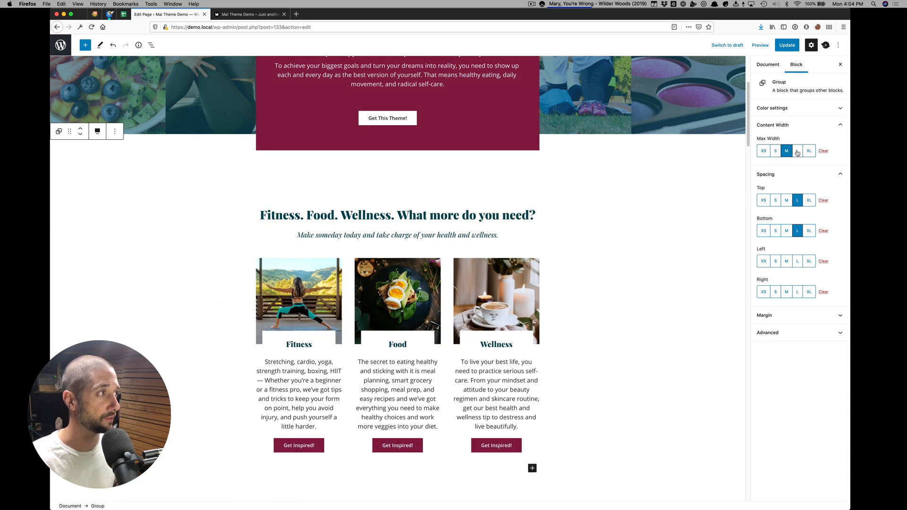
{"action": "left_click", "coordinate": [797, 151]}
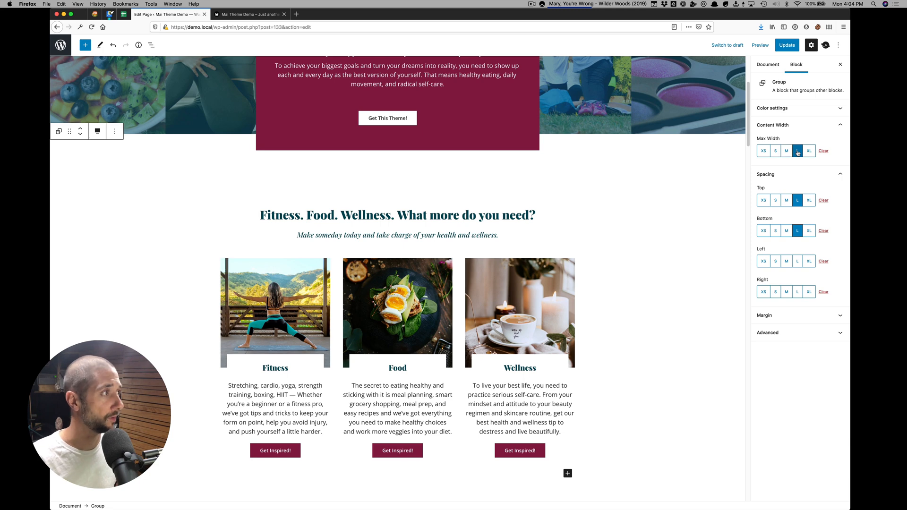
{"action": "left_click", "coordinate": [786, 152]}
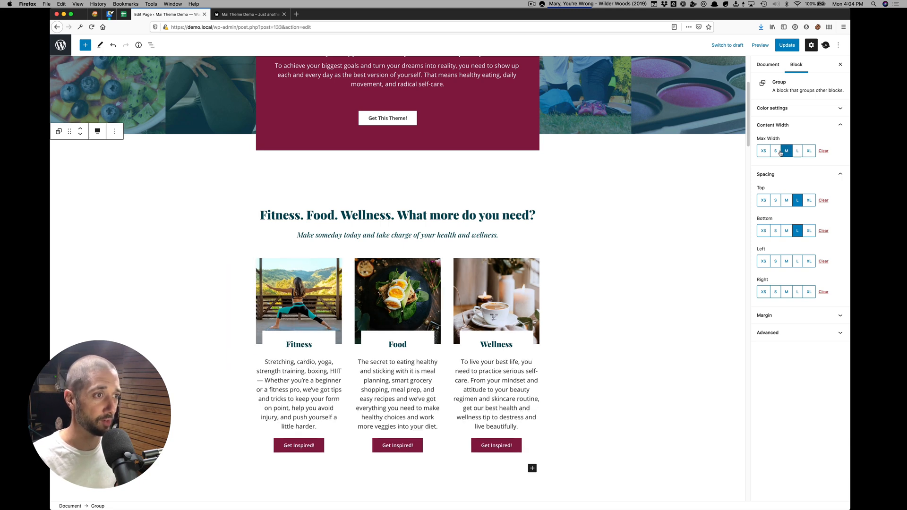
{"action": "left_click", "coordinate": [798, 150]}
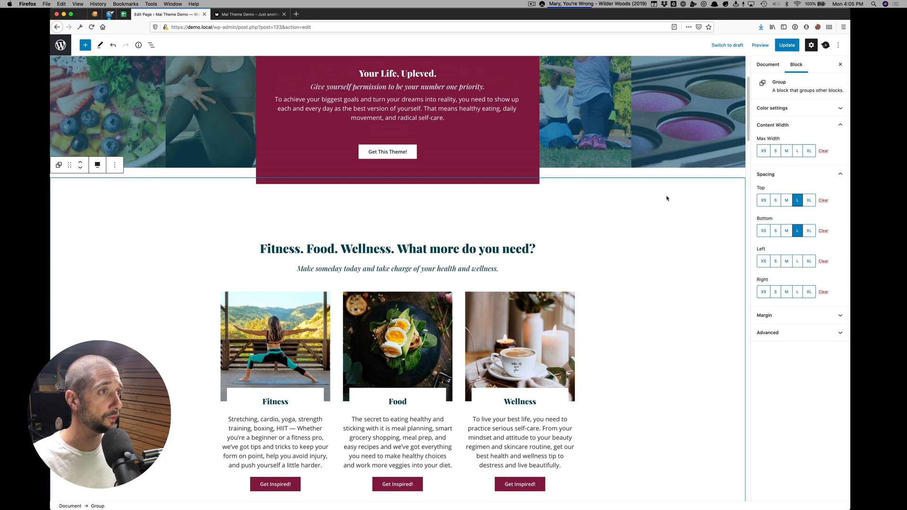
Briefly show and dismiss the page's Genesis sidebar layout settings
{"action": "scroll", "scroll_direction": "down", "scroll_amount": 3}
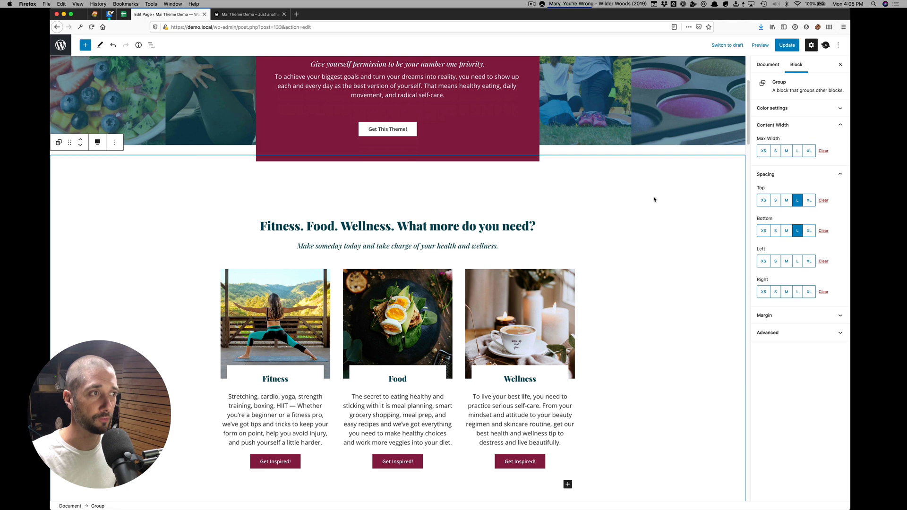
{"action": "left_click", "coordinate": [826, 45]}
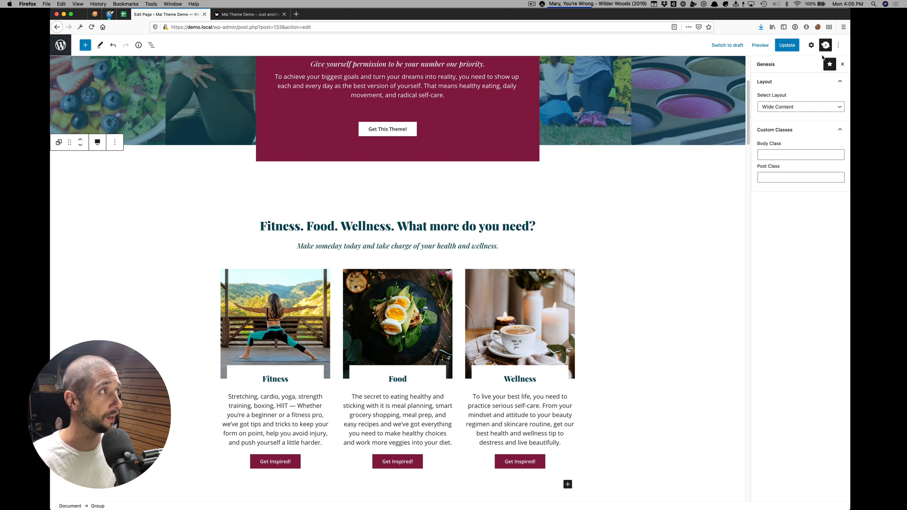
{"action": "left_click", "coordinate": [810, 46]}
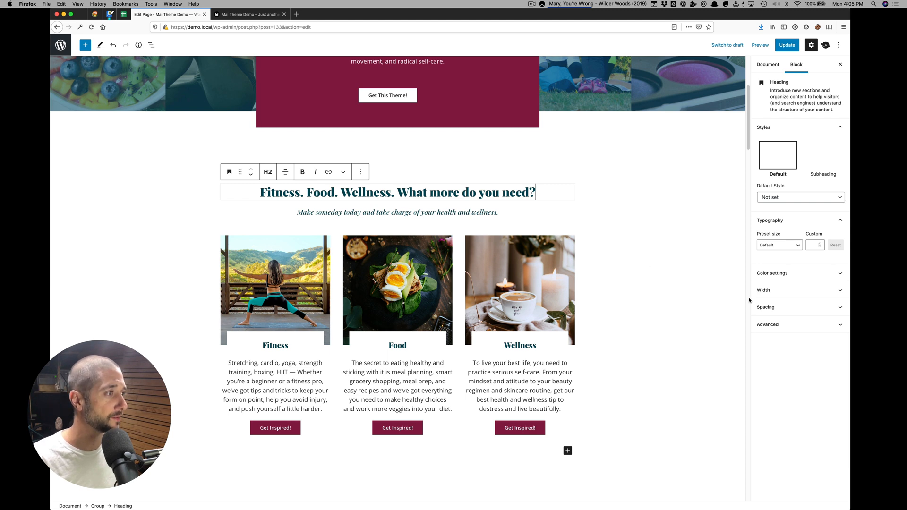
{"action": "left_click", "coordinate": [765, 307]}
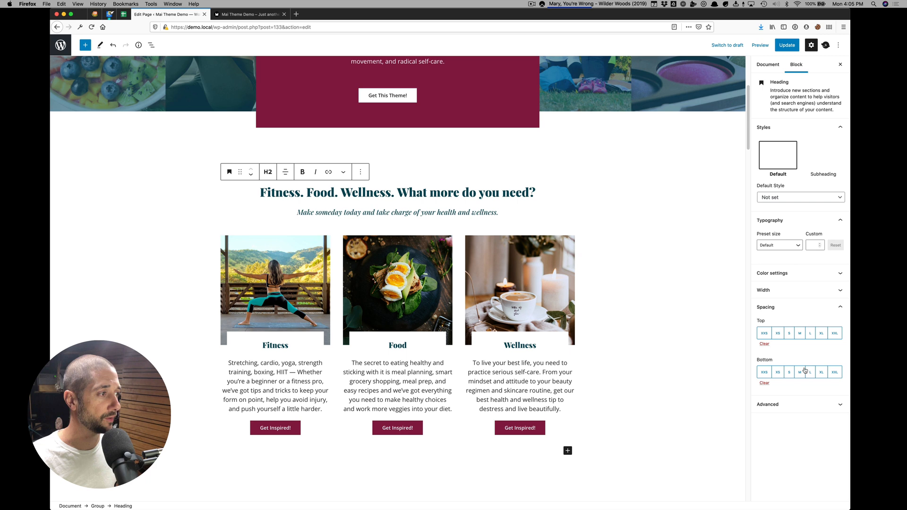
{"action": "left_click", "coordinate": [397, 212]}
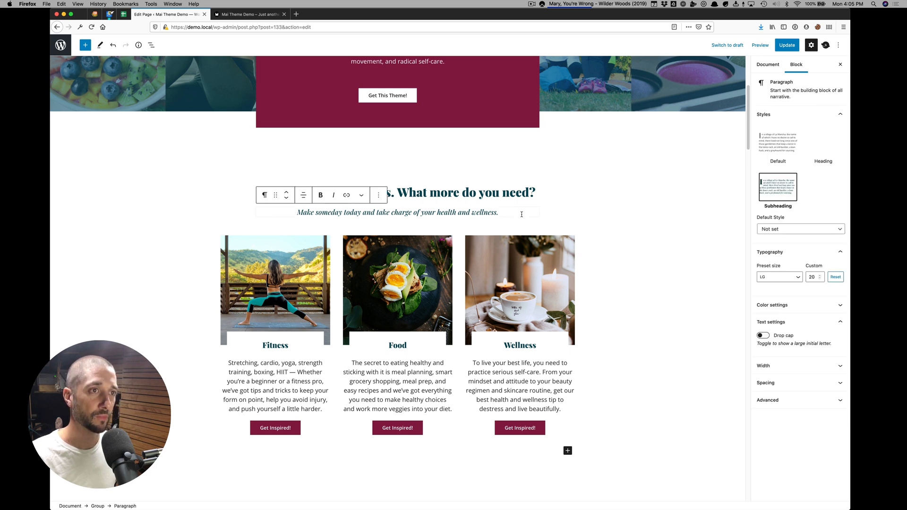
{"action": "left_click", "coordinate": [497, 213]}
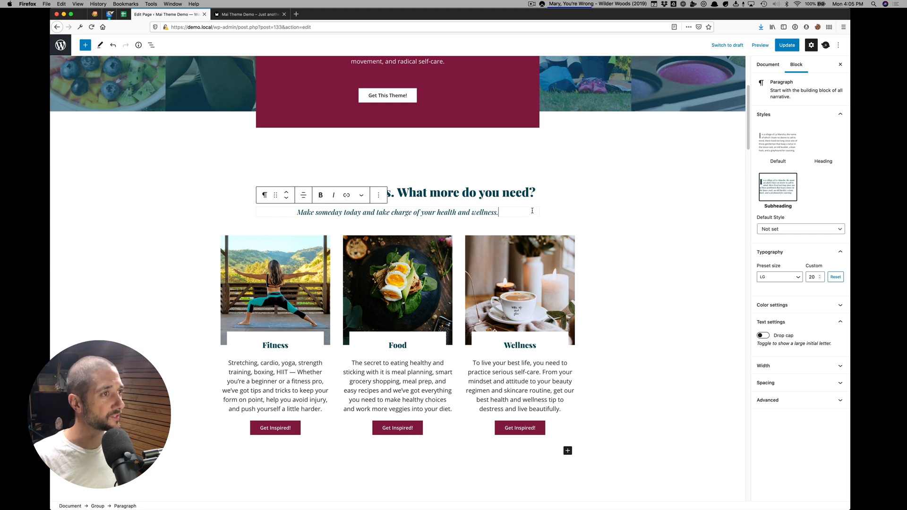
{"action": "left_click", "coordinate": [405, 192]}
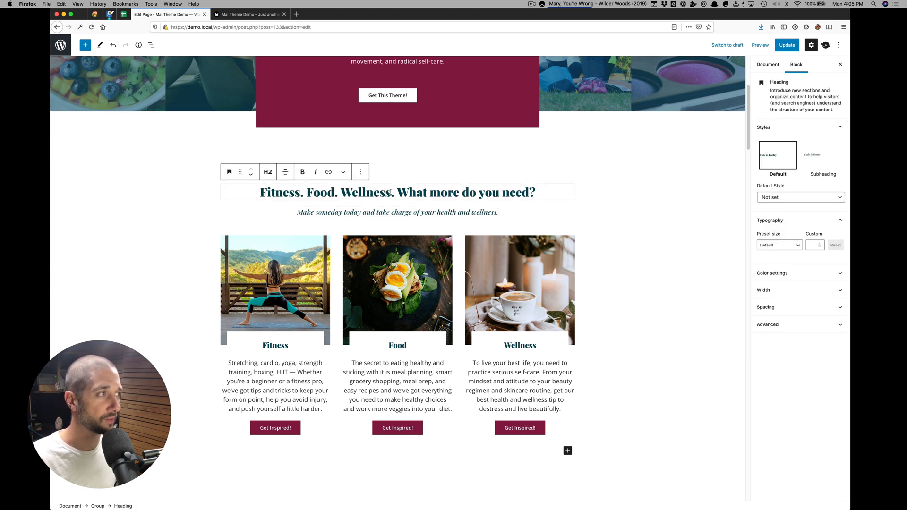
{"action": "left_click", "coordinate": [823, 155]}
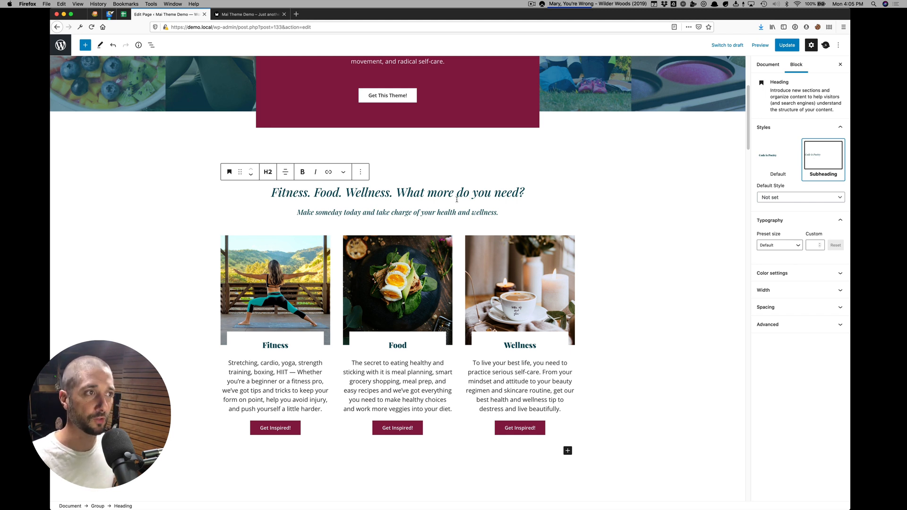
{"action": "left_click", "coordinate": [778, 154]}
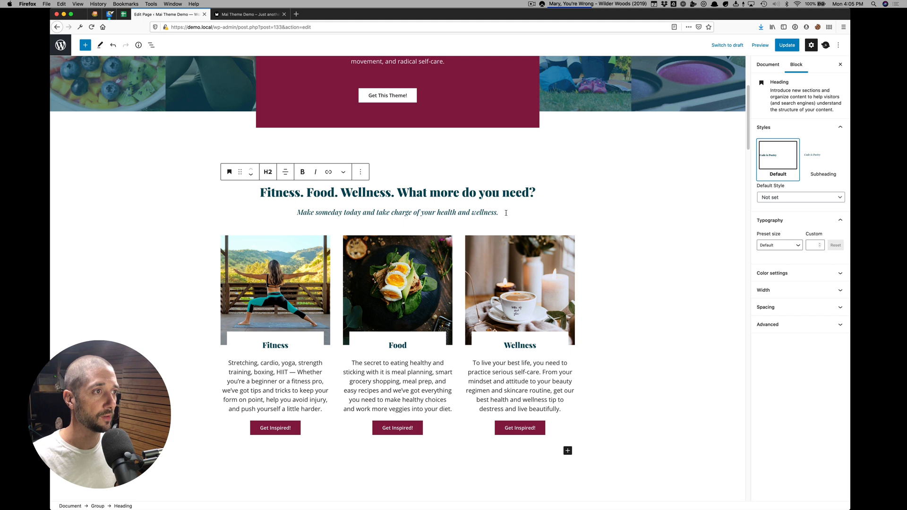
{"action": "left_click", "coordinate": [396, 213]}
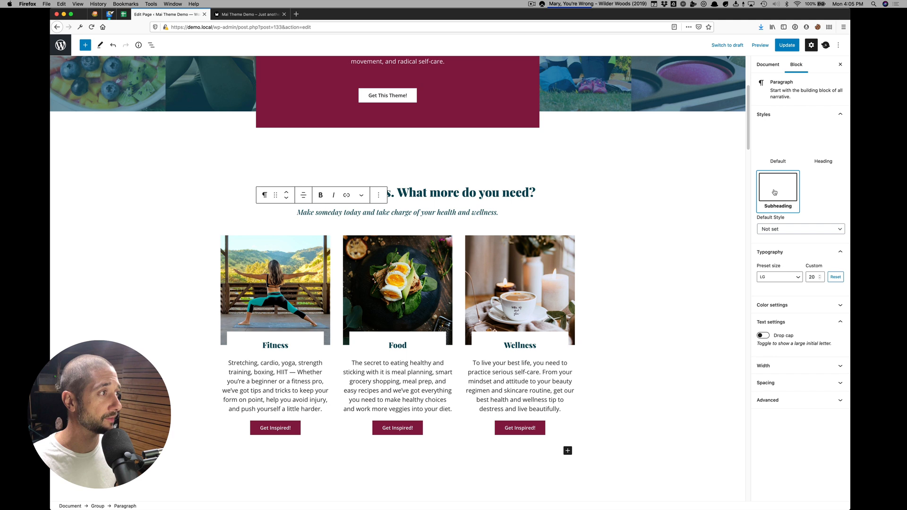
{"action": "left_click", "coordinate": [778, 144]}
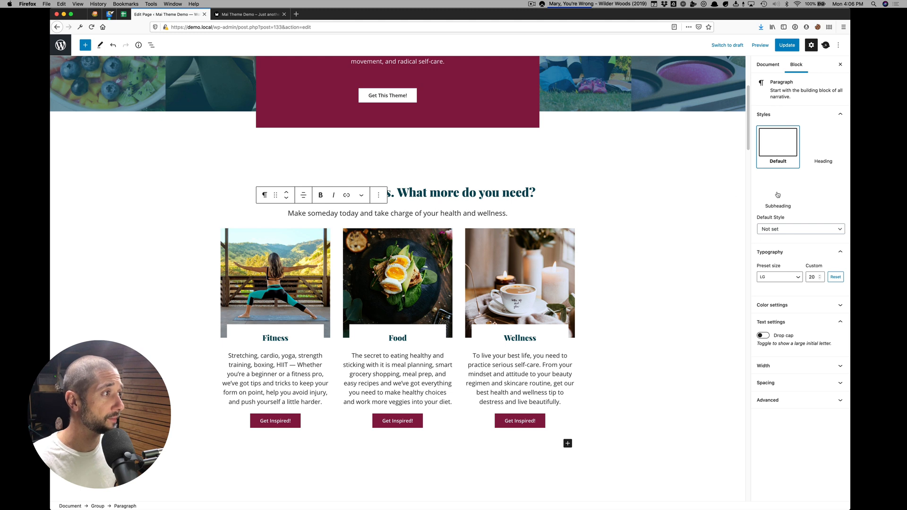
{"action": "left_click", "coordinate": [777, 191]}
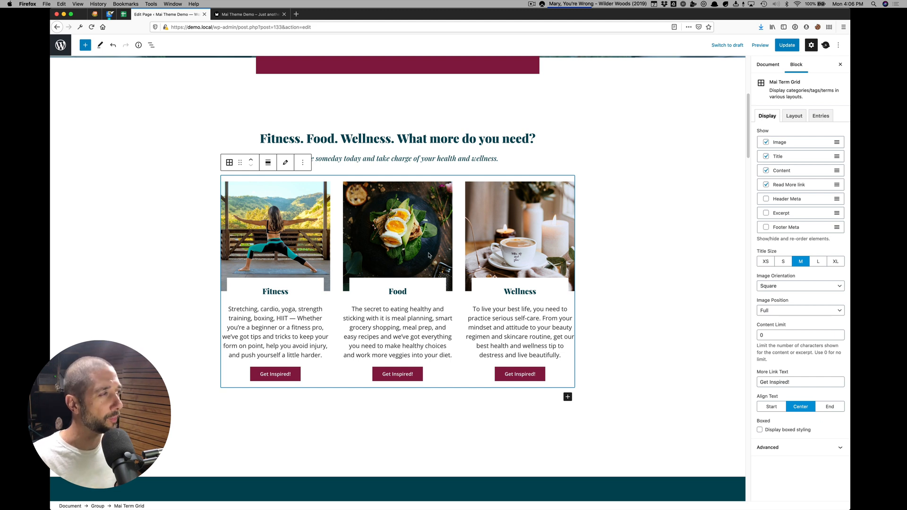
{"action": "mouse_move", "coordinate": [786, 150]}
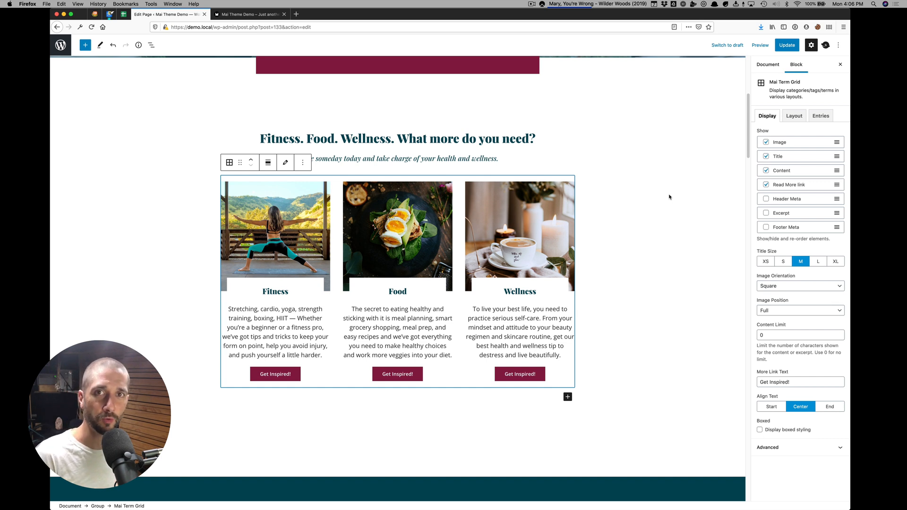
View the Mai Term Grid's Layout column and gap options, then select the teal recipes group
{"action": "left_click", "coordinate": [794, 115]}
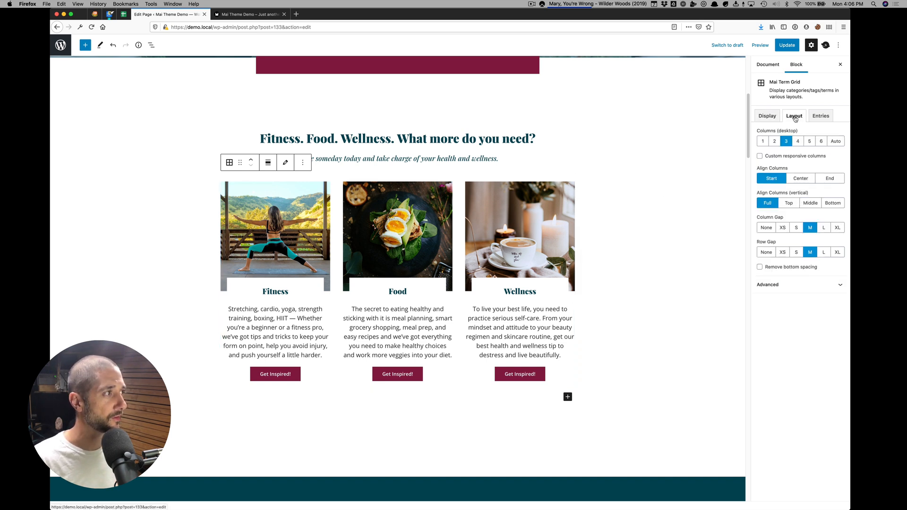
{"action": "left_click", "coordinate": [820, 115]}
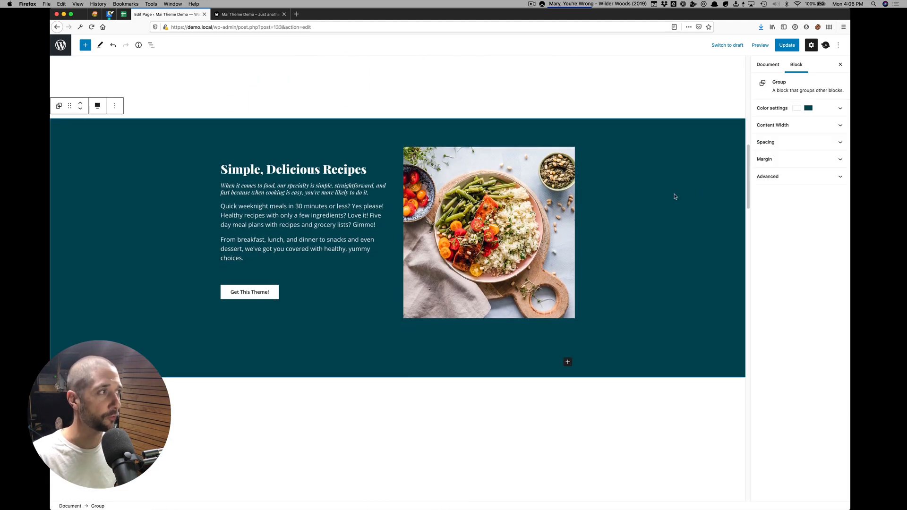
Show the recipes group's spacing and content width, then the inner text group's spacing
{"action": "left_click", "coordinate": [765, 142]}
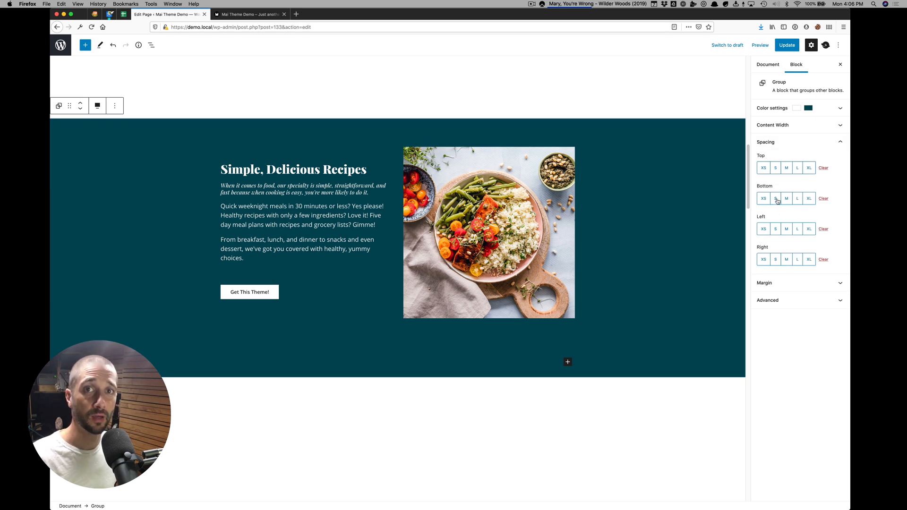
{"action": "left_click", "coordinate": [773, 125]}
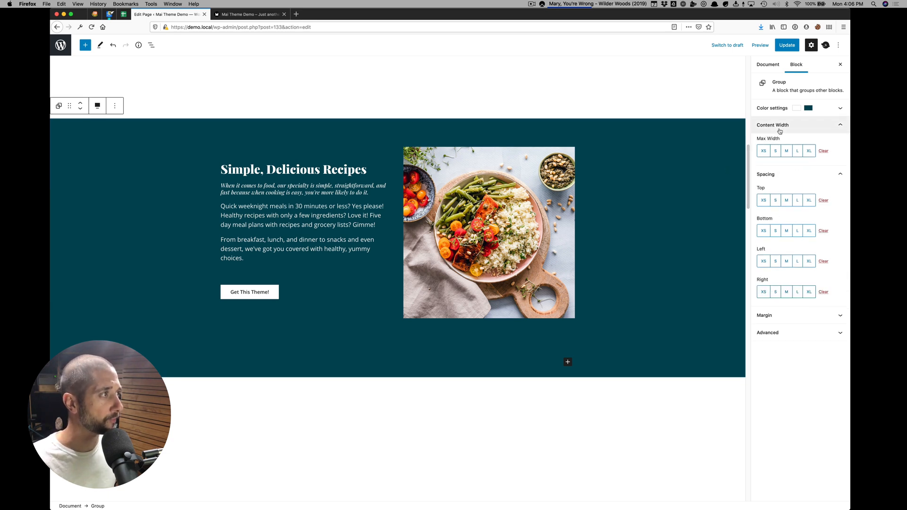
{"action": "left_click", "coordinate": [292, 169]}
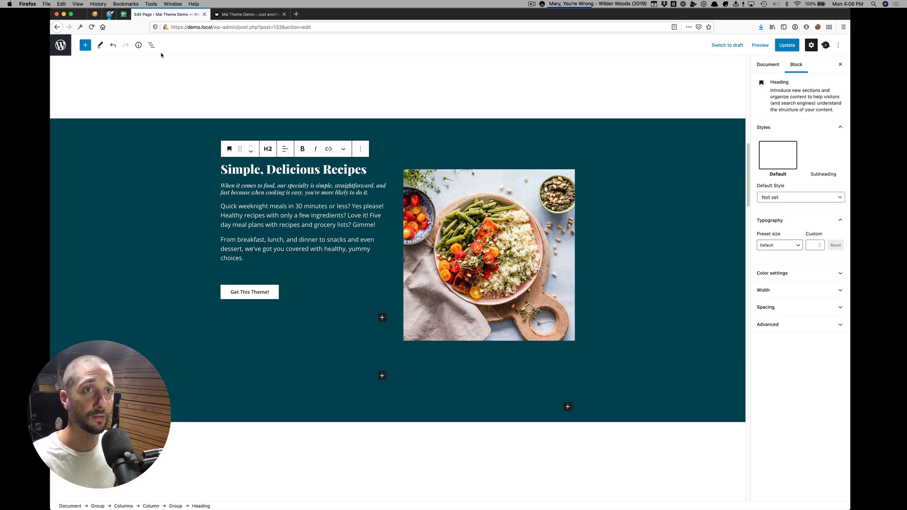
{"action": "left_click", "coordinate": [151, 46]}
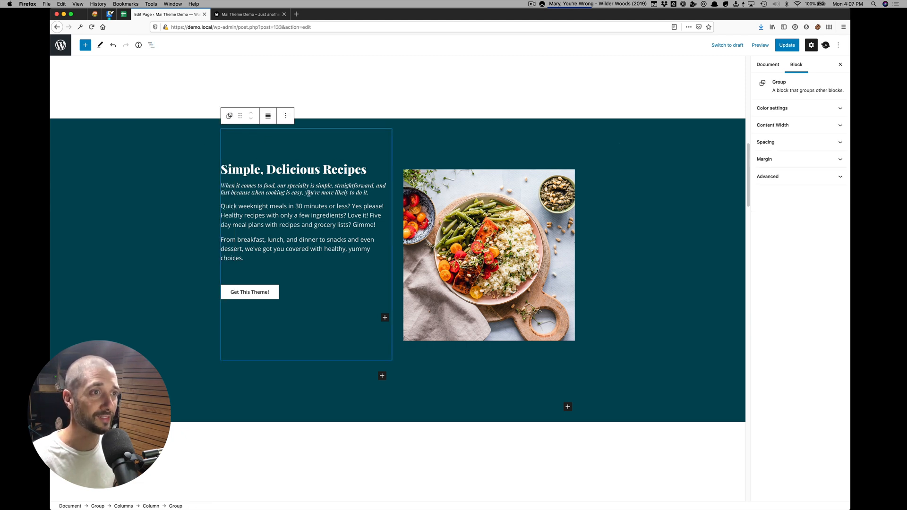
{"action": "left_click", "coordinate": [766, 142]}
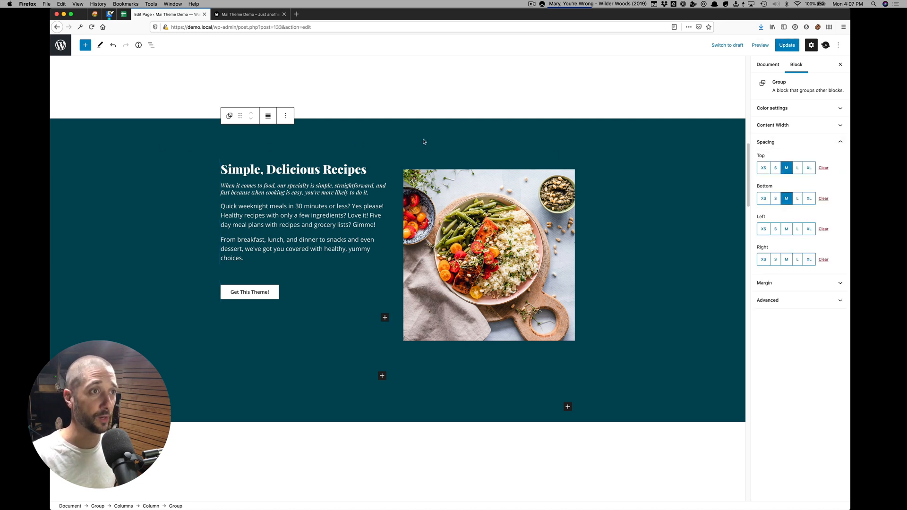
Select the recipe photo to show its large overlap top and bottom margins
{"action": "left_click", "coordinate": [488, 255]}
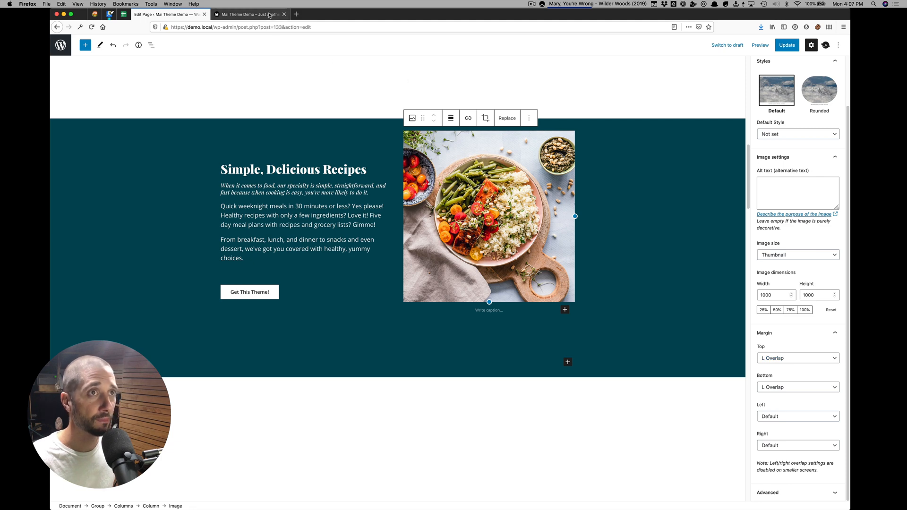
{"action": "left_click", "coordinate": [248, 14]}
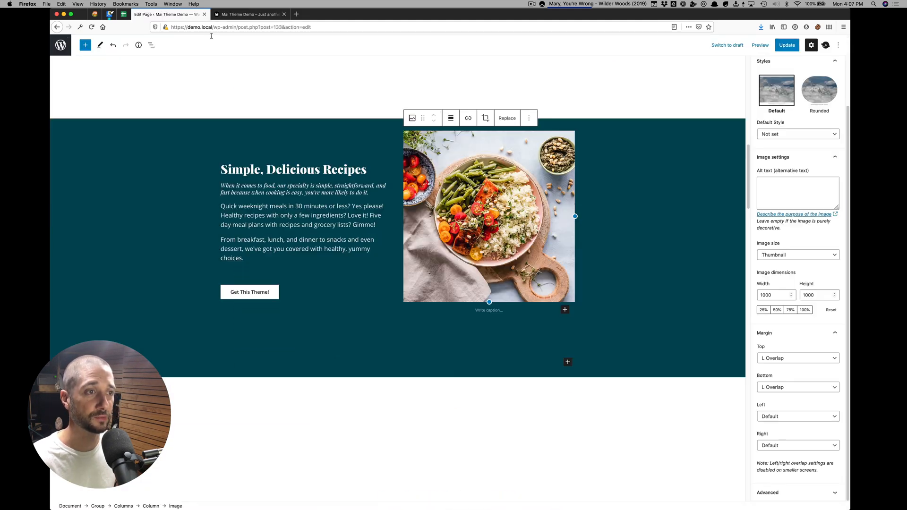
{"action": "scroll", "scroll_direction": "down", "scroll_amount": 3}
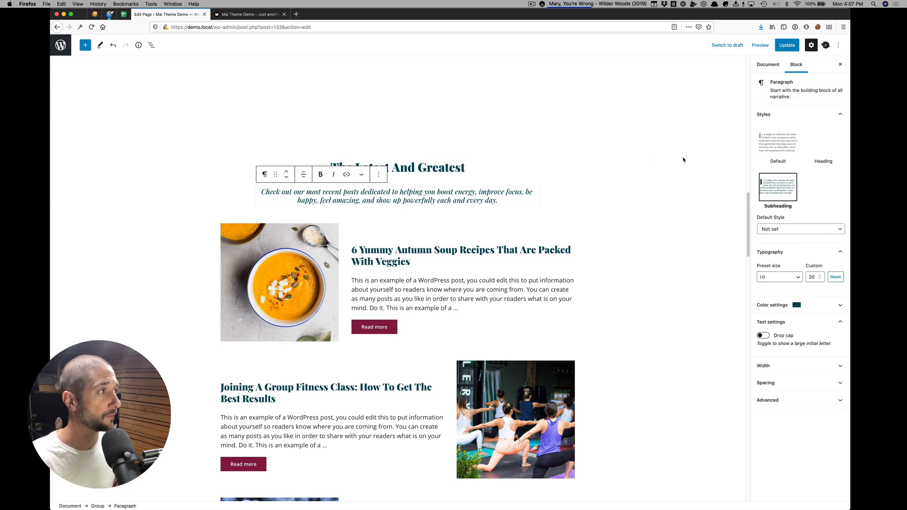
{"action": "scroll", "scroll_direction": "down", "scroll_amount": 3}
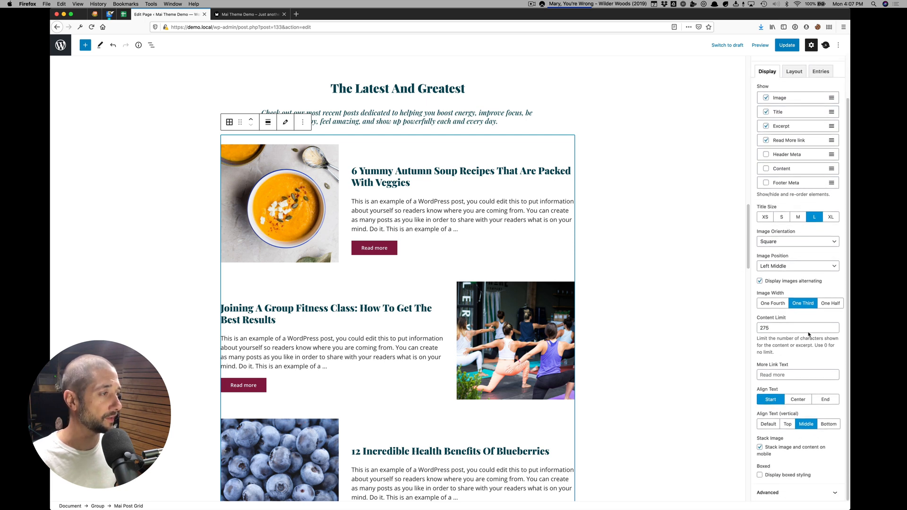
{"action": "left_click", "coordinate": [760, 282]}
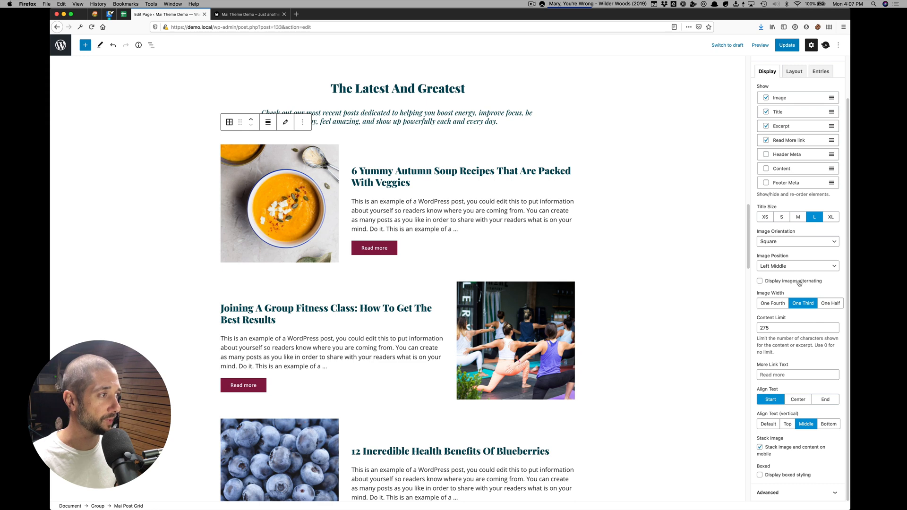
{"action": "scroll", "scroll_direction": "down", "scroll_amount": 3}
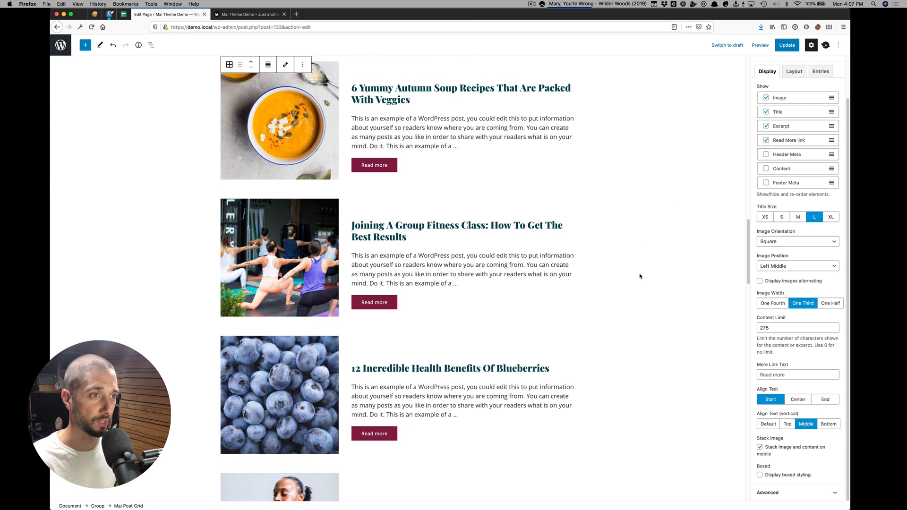
{"action": "left_click", "coordinate": [760, 282]}
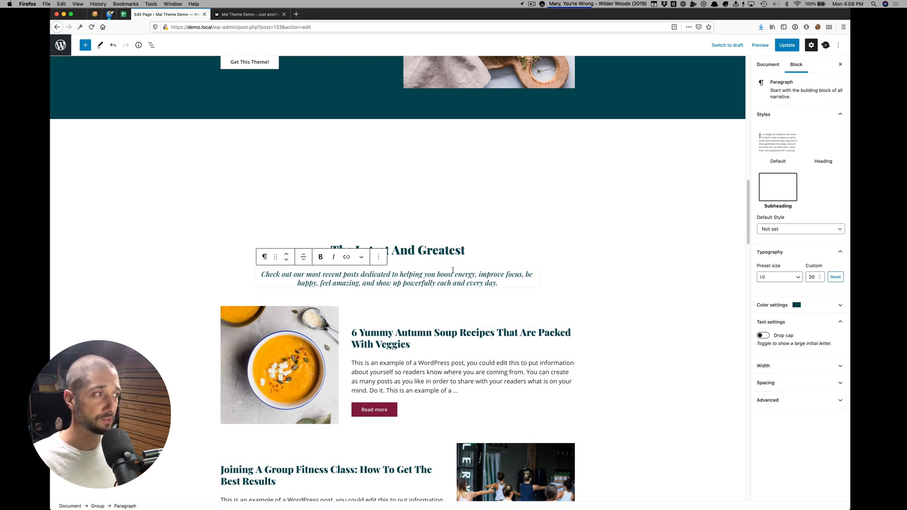
{"action": "left_click", "coordinate": [834, 277]}
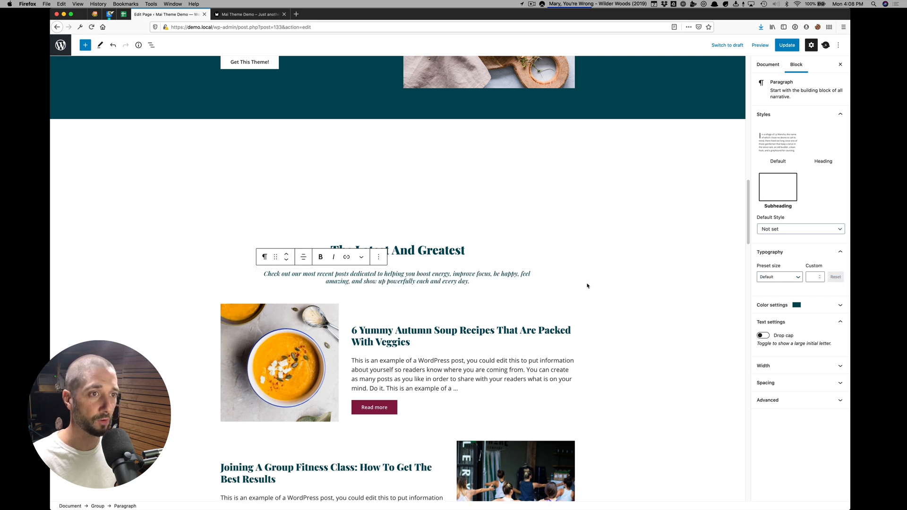
{"action": "left_click", "coordinate": [396, 277]}
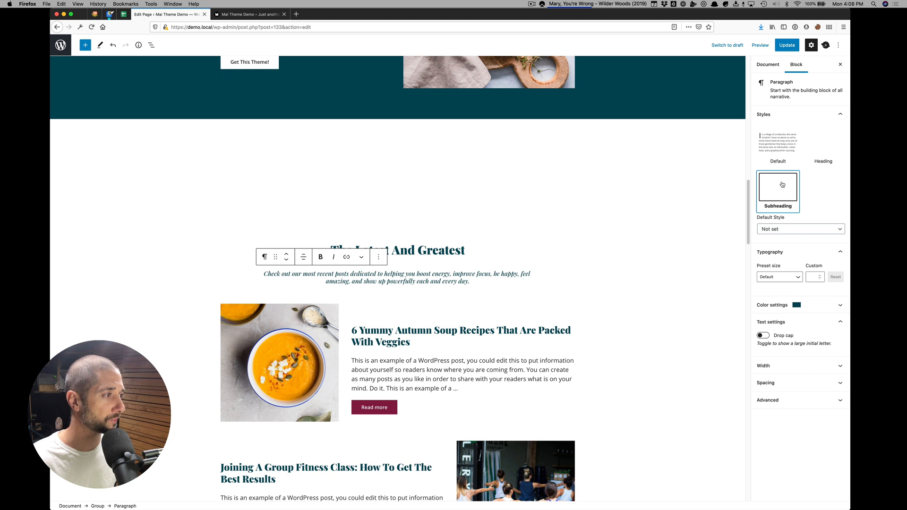
{"action": "left_click", "coordinate": [778, 277]}
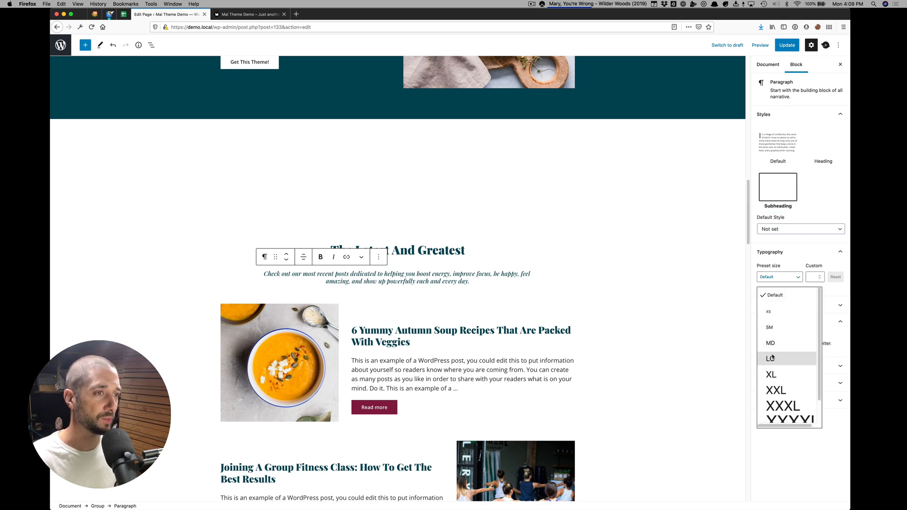
{"action": "left_click", "coordinate": [770, 358]}
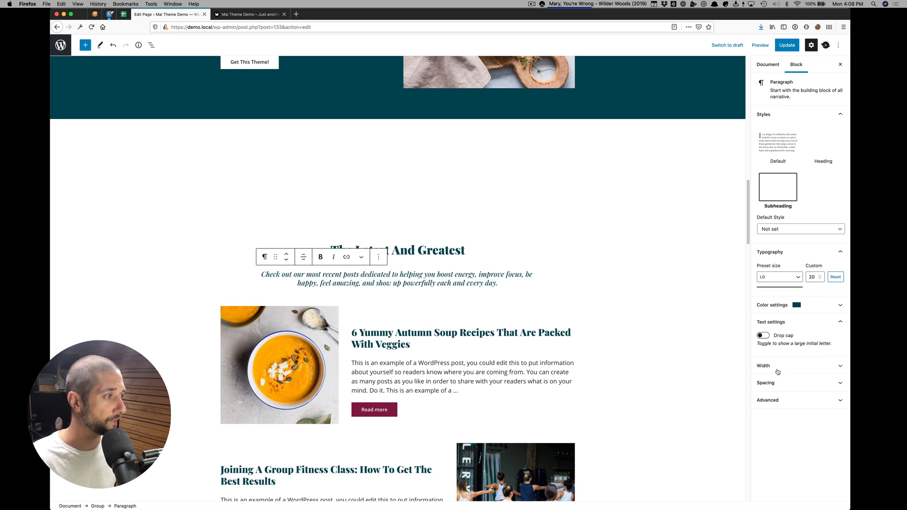
{"action": "left_click", "coordinate": [777, 277]}
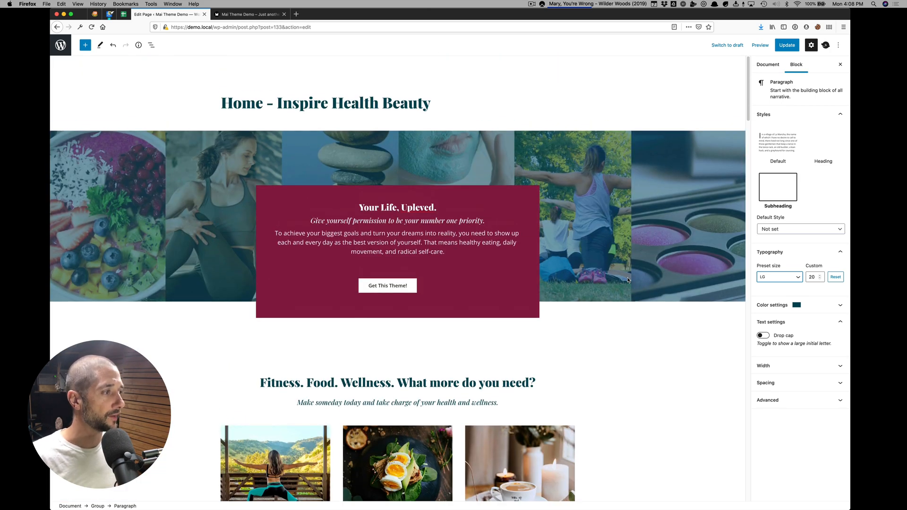
Review the Document tab's Hide Elements settings, then switch to the live Mai Theme Demo homepage
{"action": "left_click", "coordinate": [768, 64]}
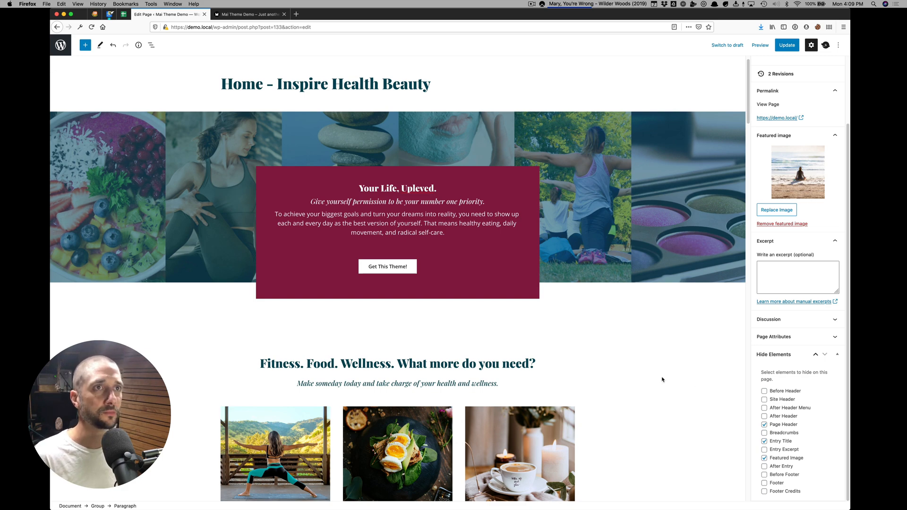
{"action": "left_click", "coordinate": [249, 15]}
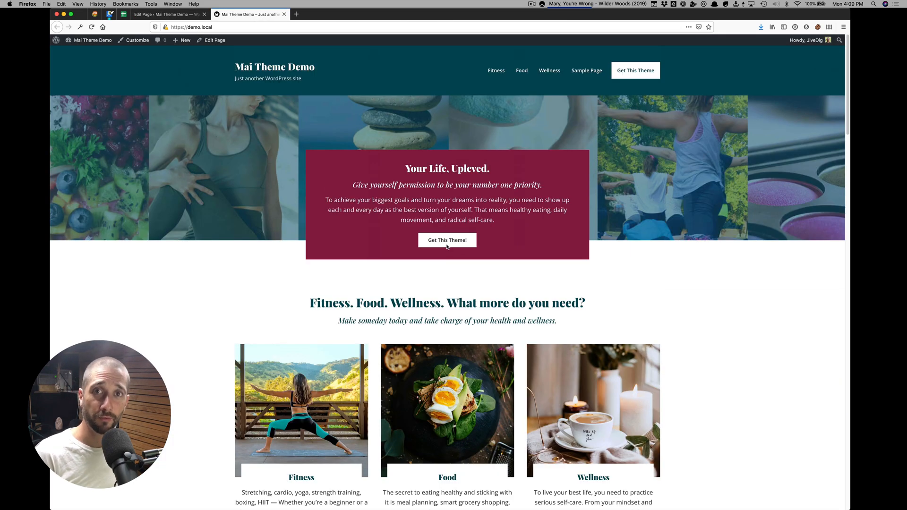